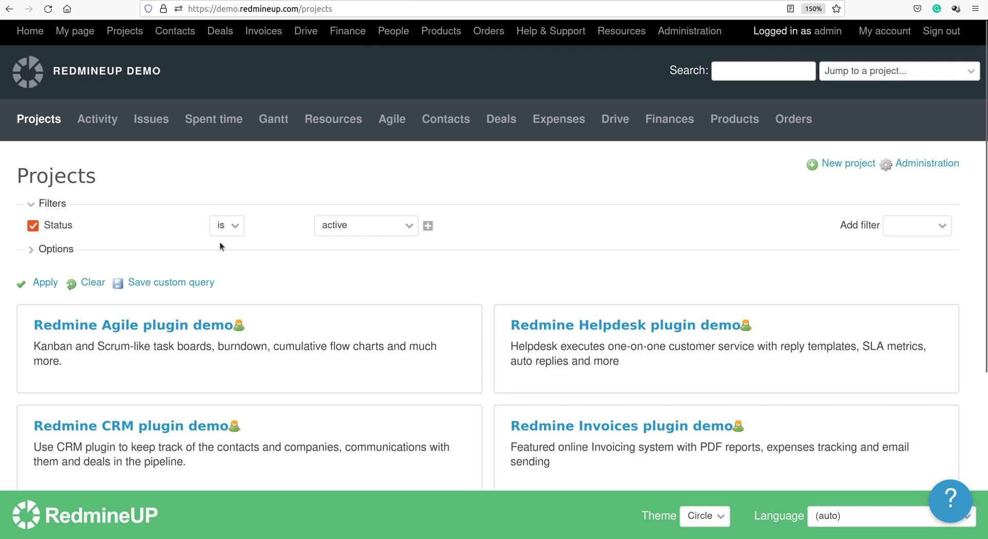
Start a new issue in Redmine Agile plugin demo titled 'Testing the normal checklist template feature'
click(135, 326)
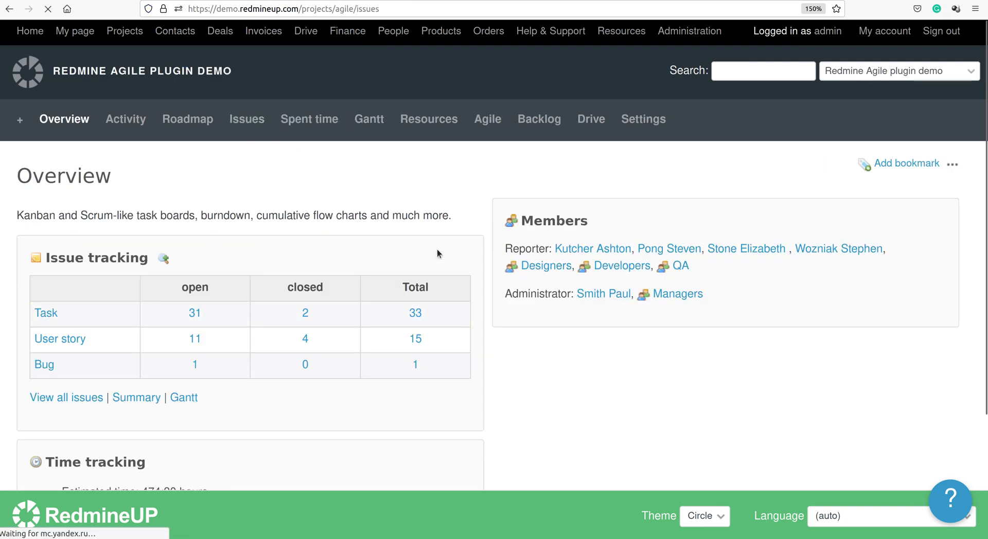
click(246, 119)
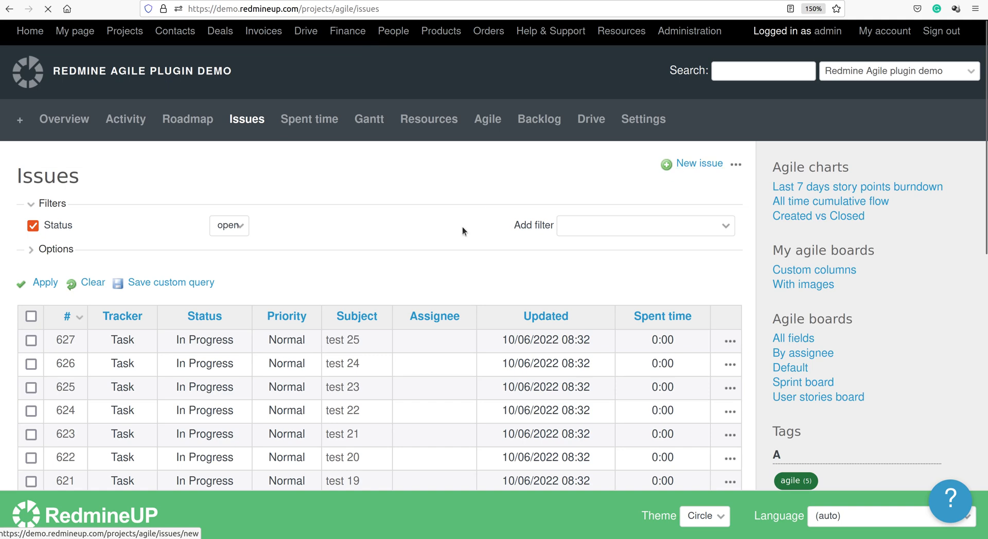
click(698, 163)
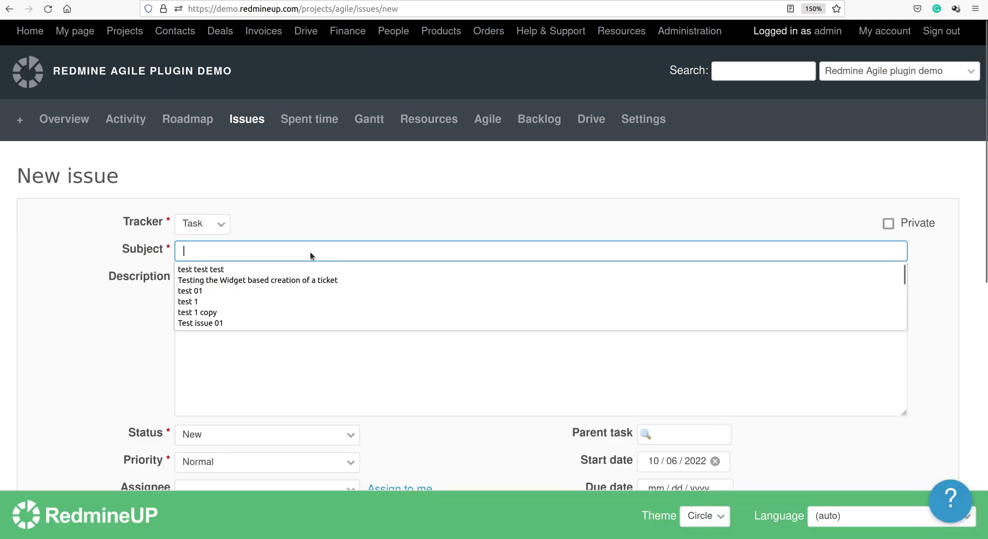
text(Testing the N)
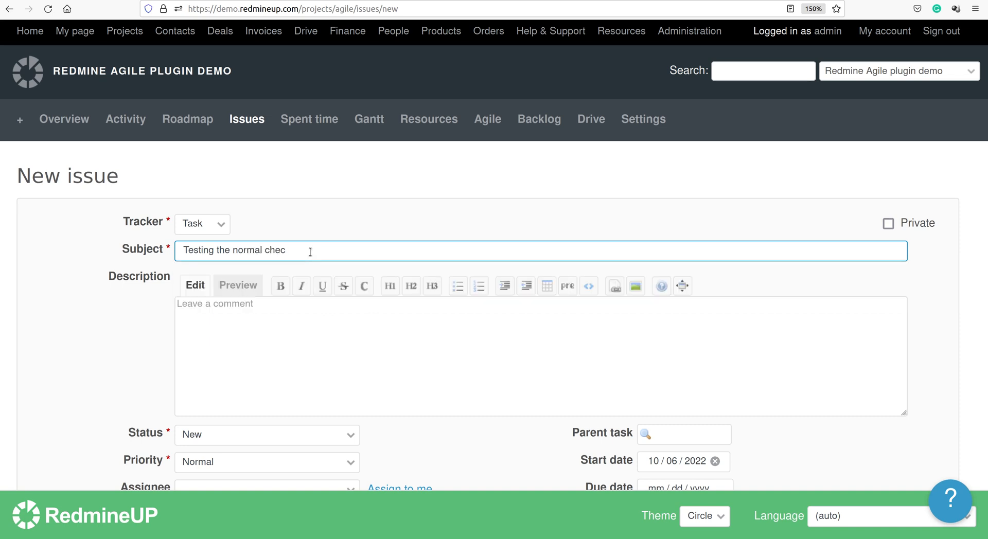
text(klist template feat)
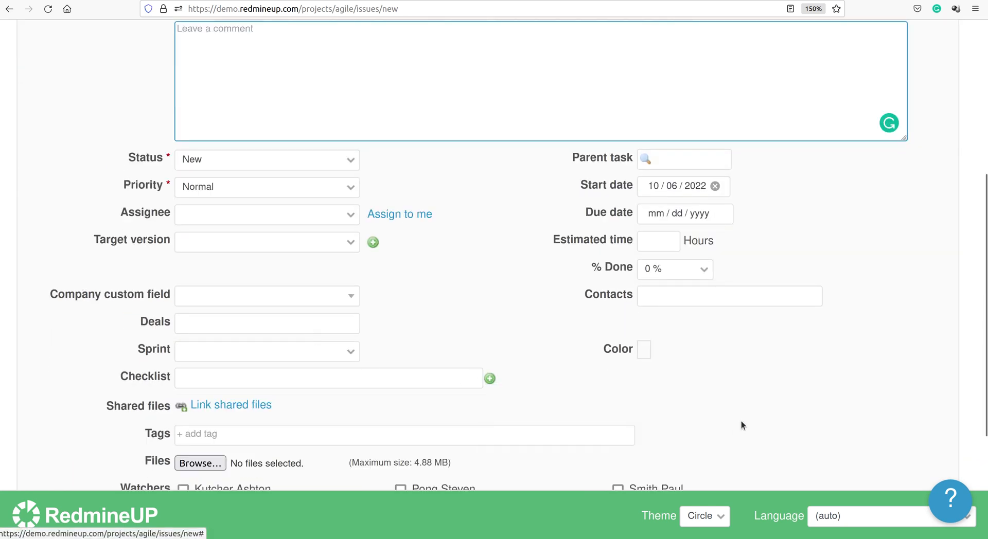
Fill the checklist from the Design checklist template and create the issue
click(491, 379)
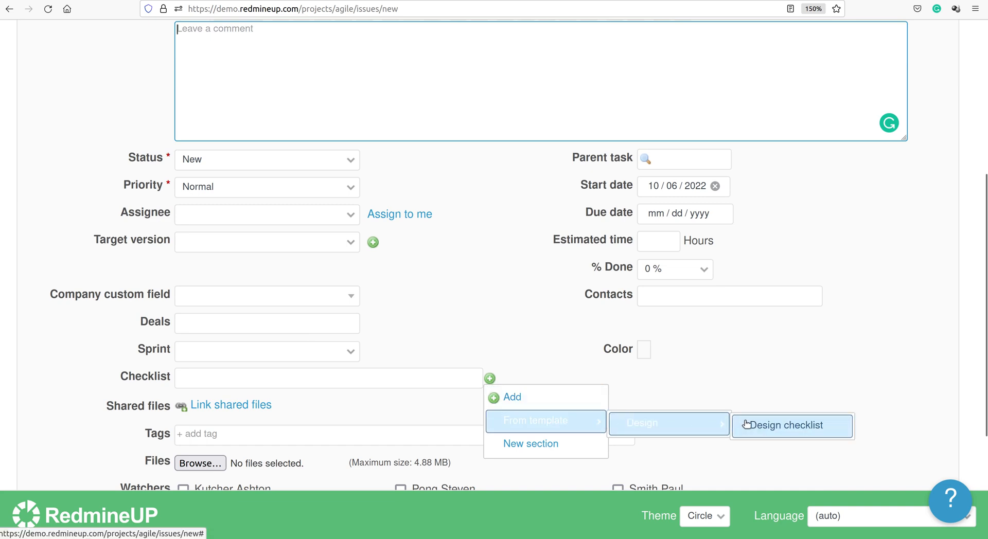
click(791, 425)
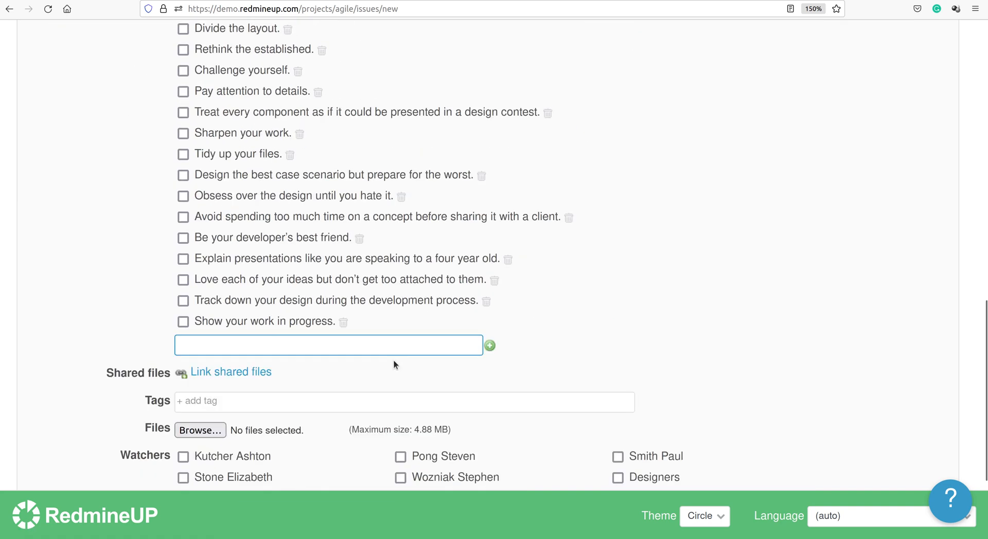
scroll(down, 3)
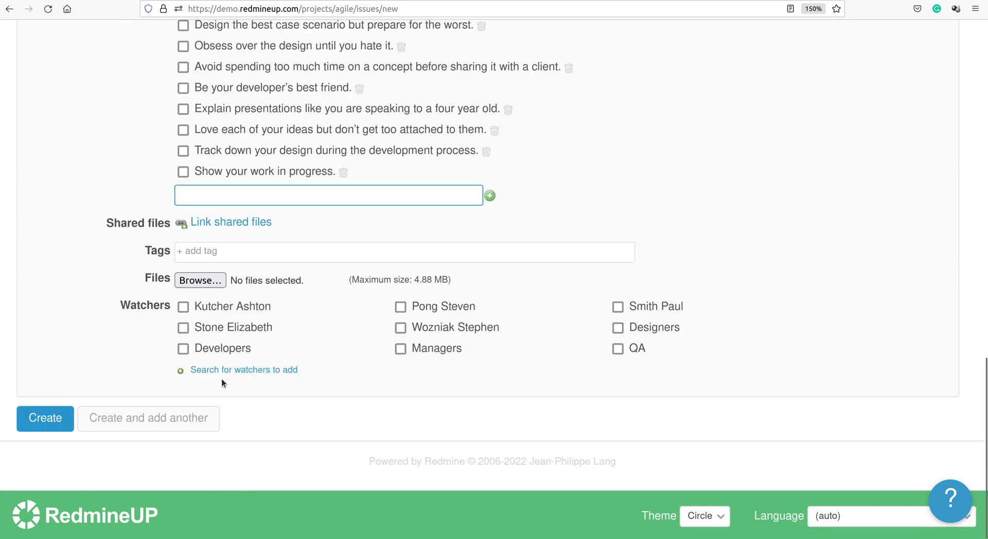
click(45, 418)
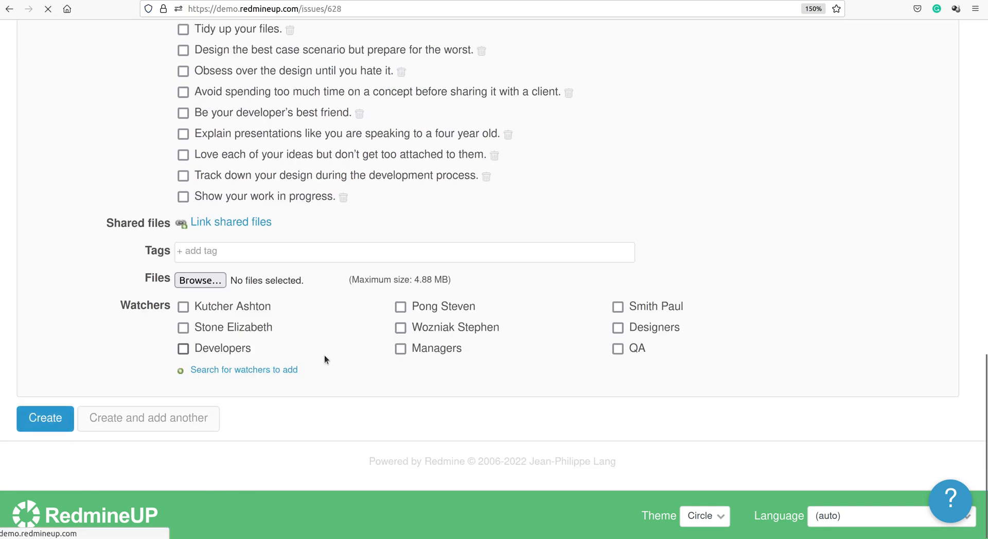
click(45, 418)
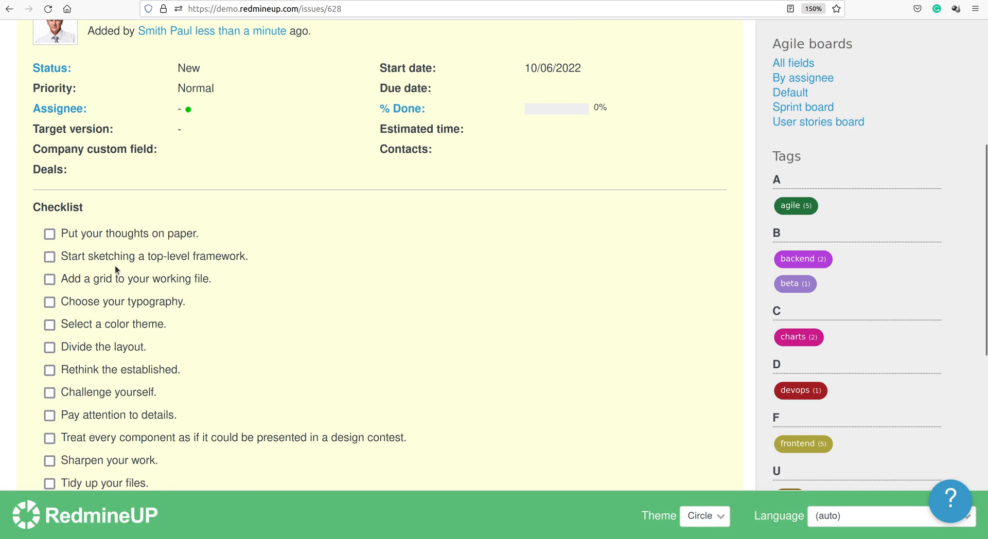
scroll(down, 3)
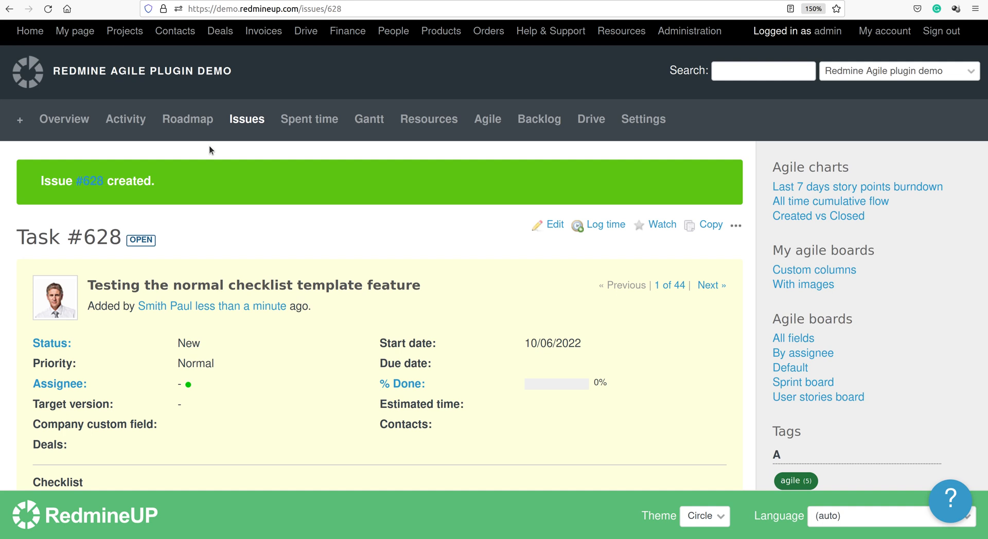
mouse_move(311, 175)
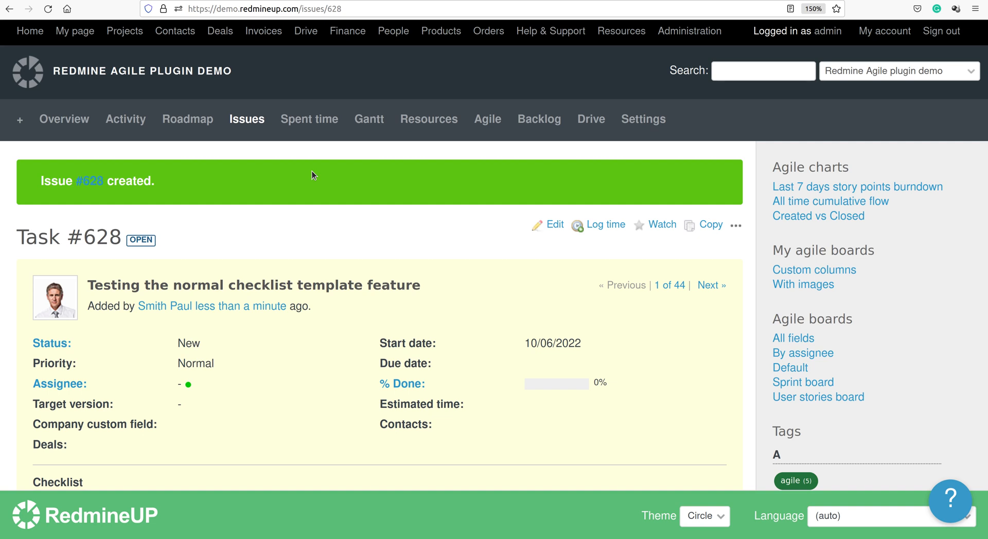
mouse_move(333, 231)
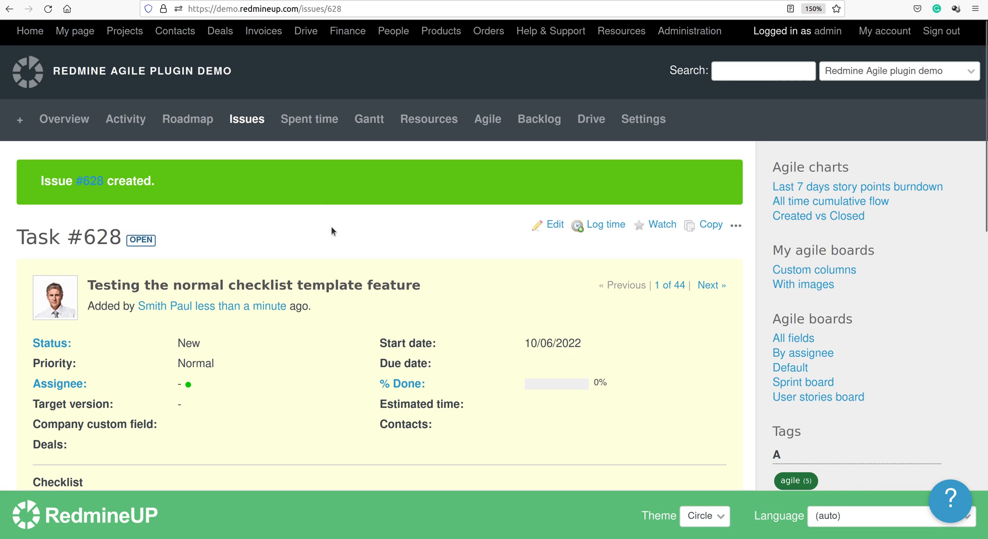
scroll(down, 3)
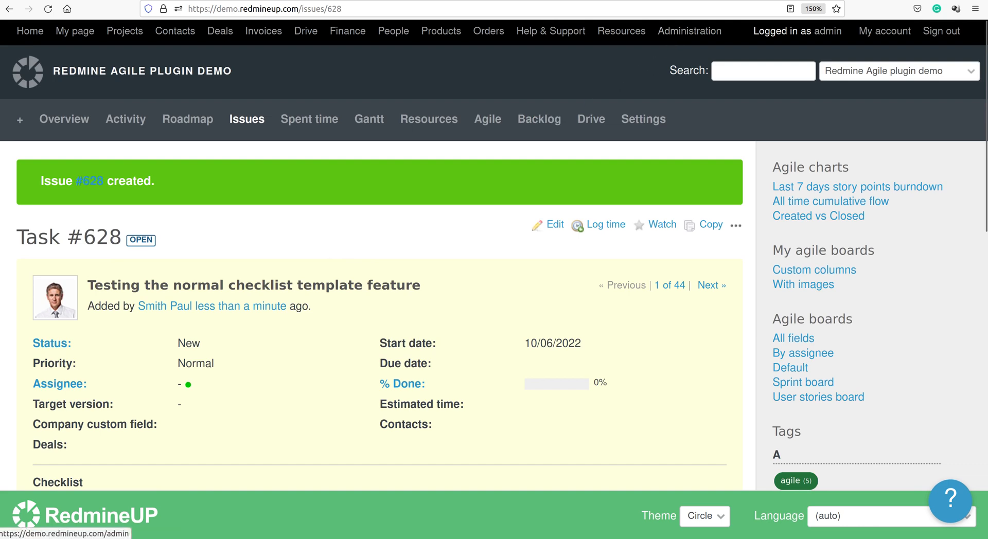
Open the Redmine Checklists plugin settings under Administration > Plugins
click(689, 31)
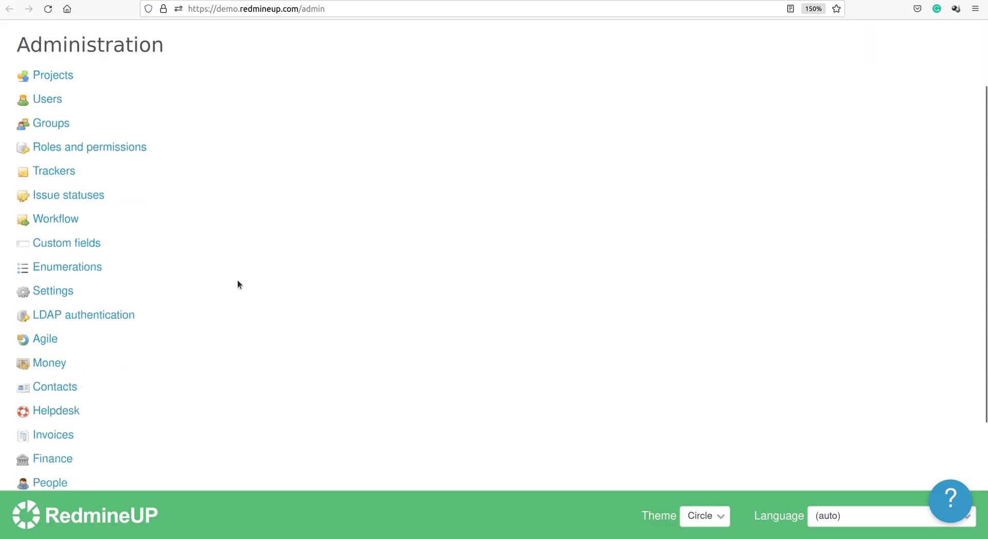
scroll(down, 3)
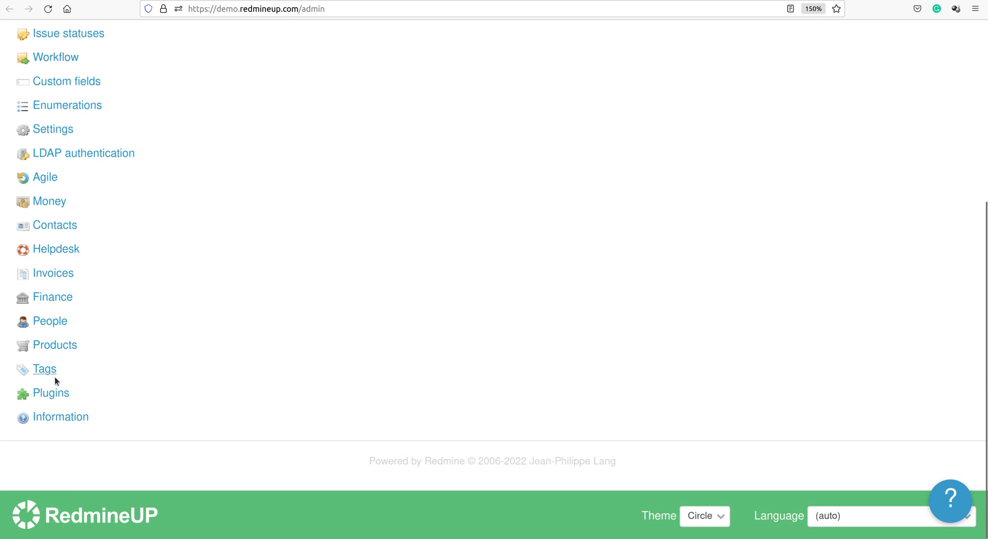
click(50, 393)
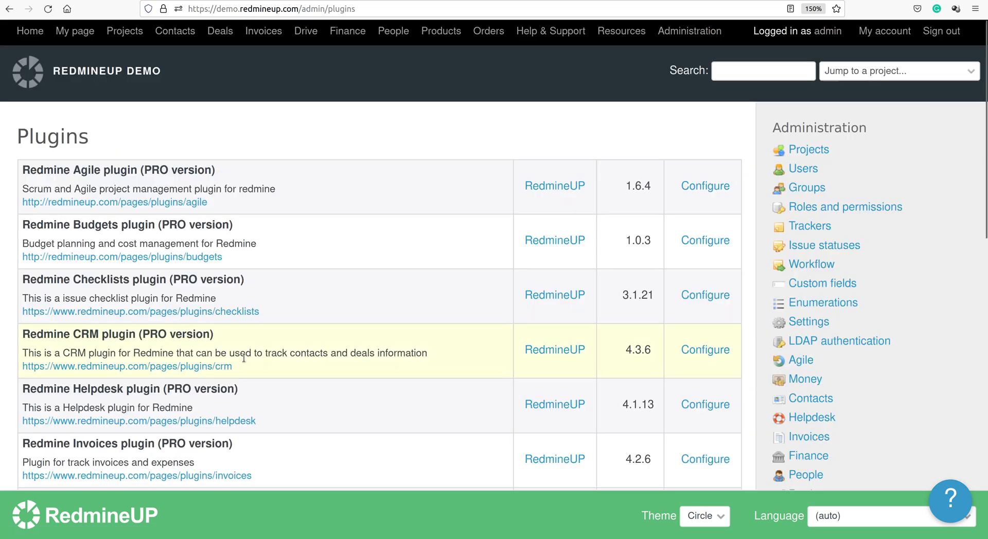
mouse_move(704, 295)
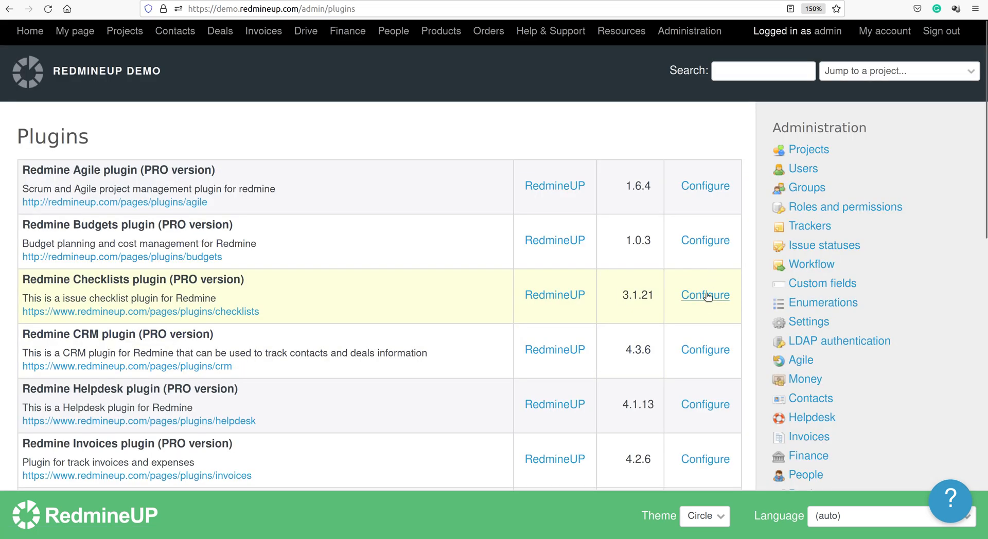
click(704, 295)
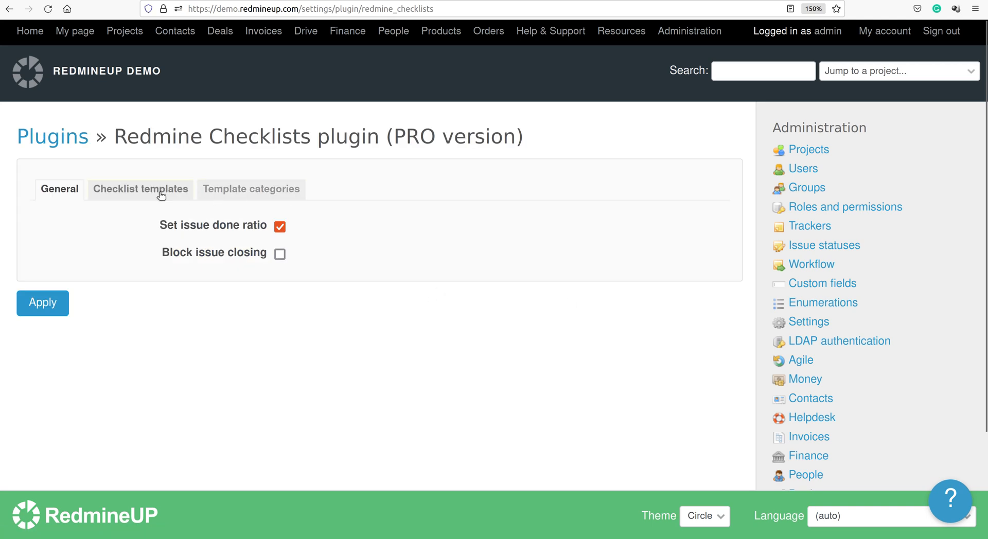
Open the Design checklist template for editing from the Checklist templates list
click(140, 189)
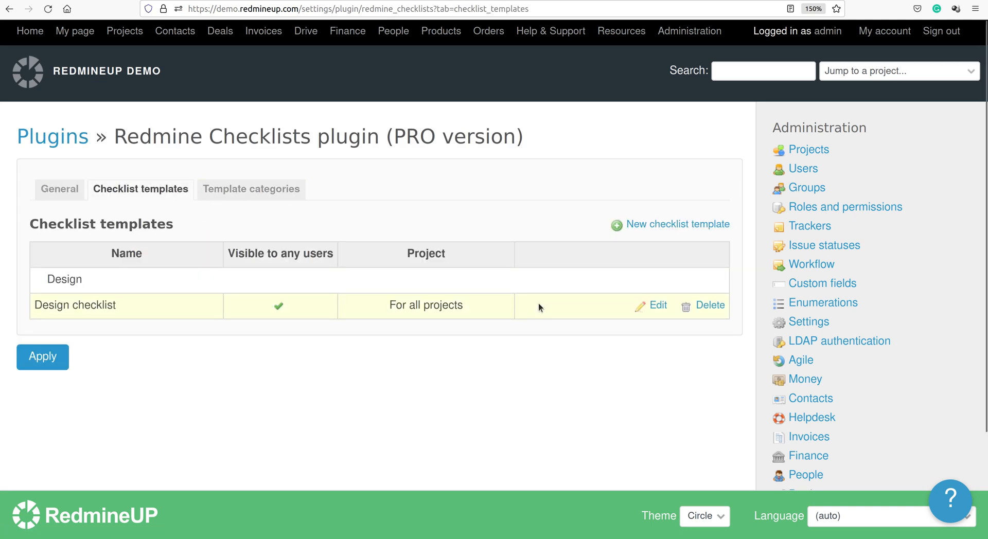
mouse_move(658, 305)
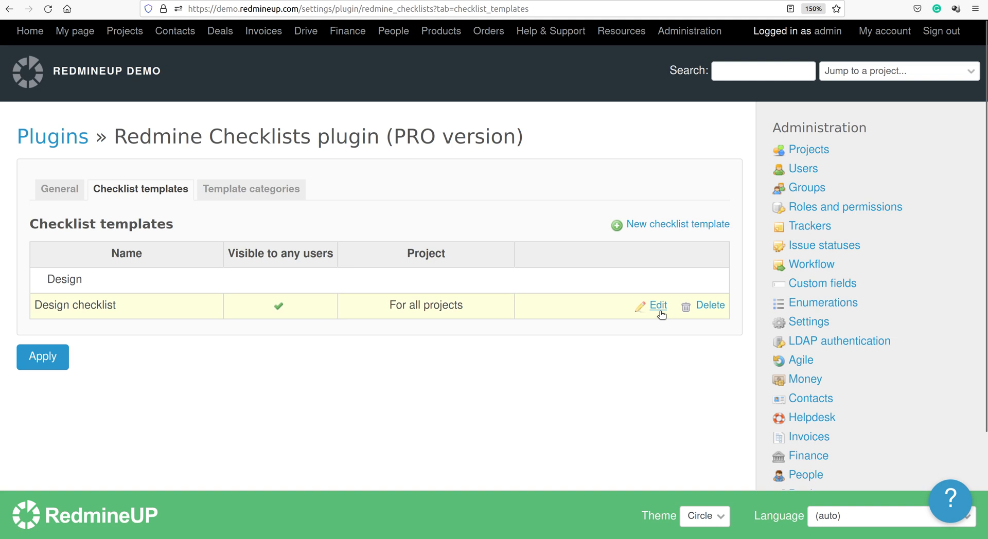
click(657, 305)
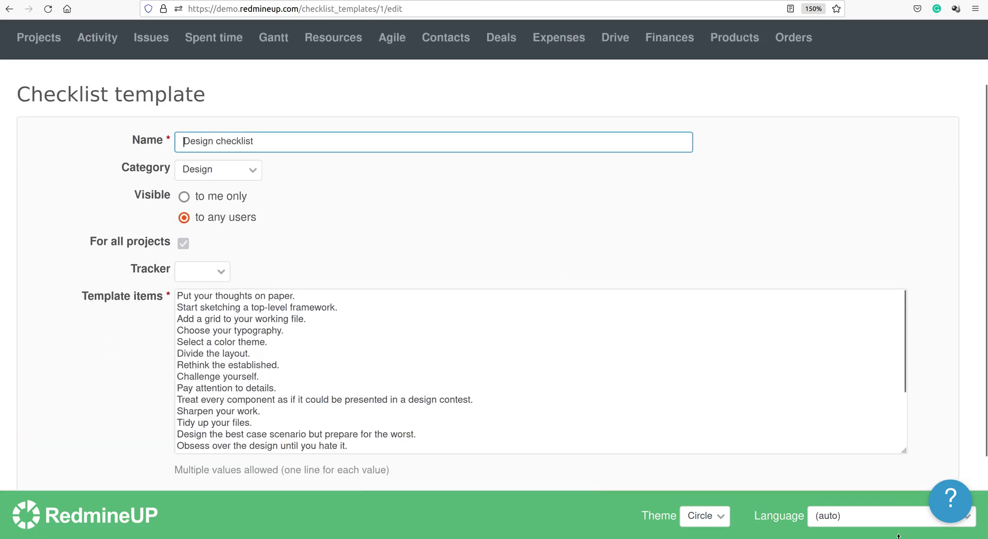
scroll(down, 3)
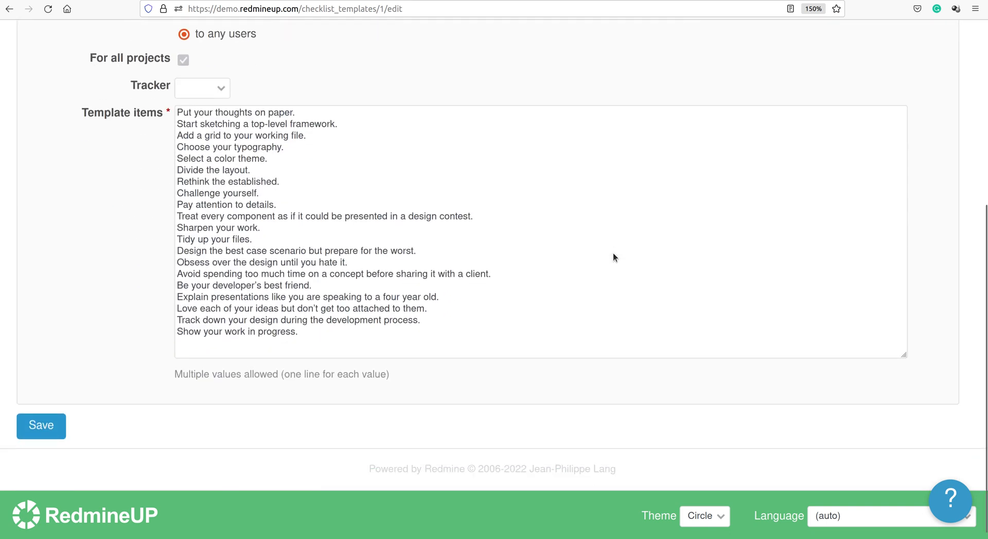
scroll(up, 3)
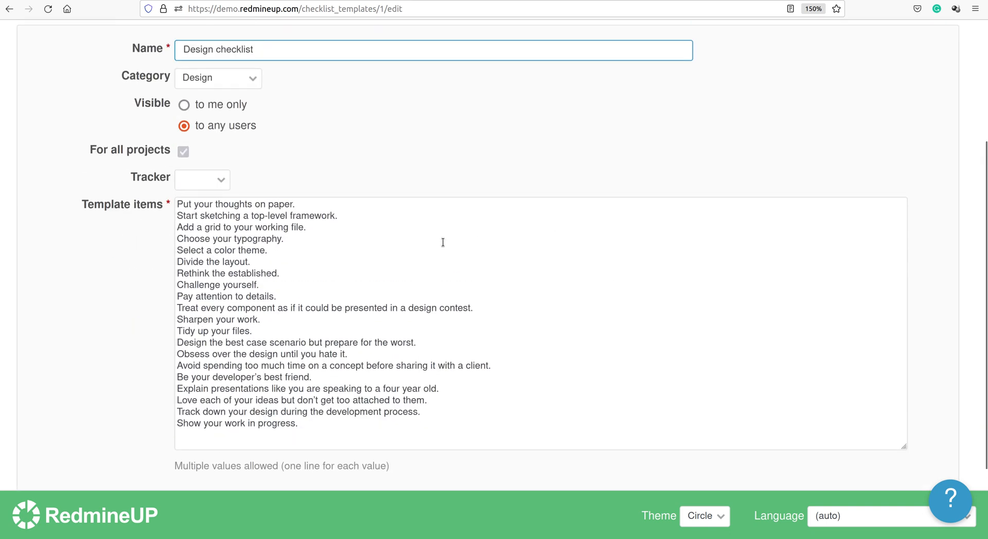
Add '-- Testing Section 01', '02' and '03' heading lines to the template items and save
click(268, 250)
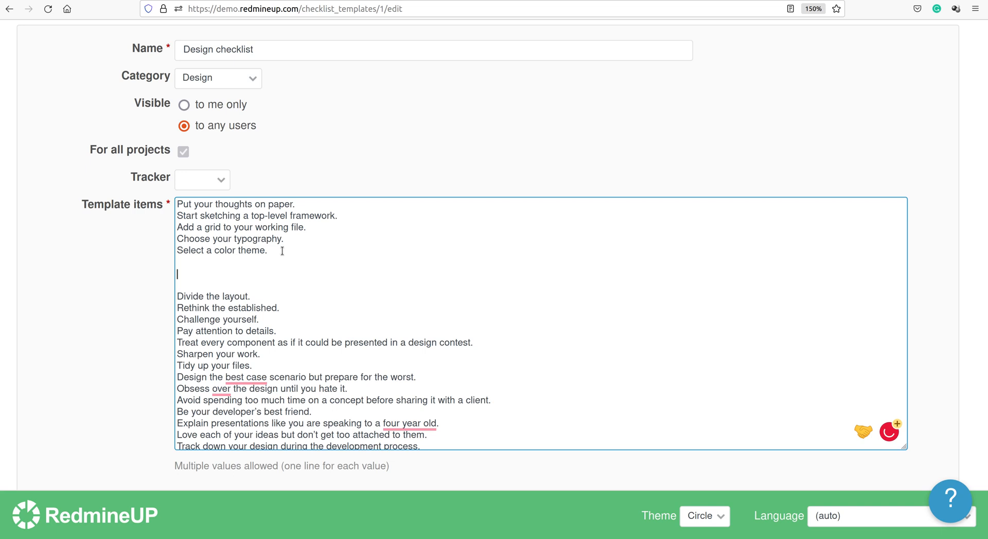
text(--)
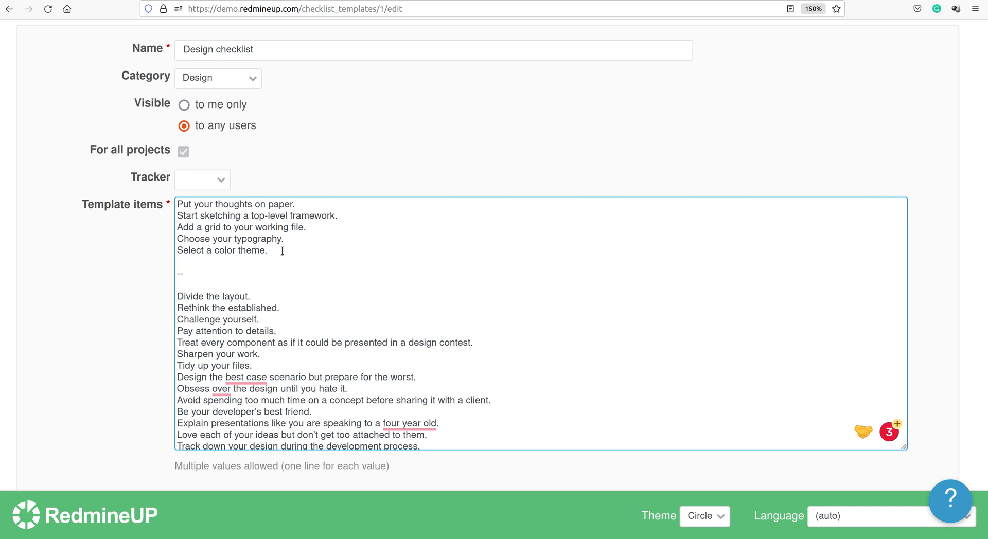
text(Testing)
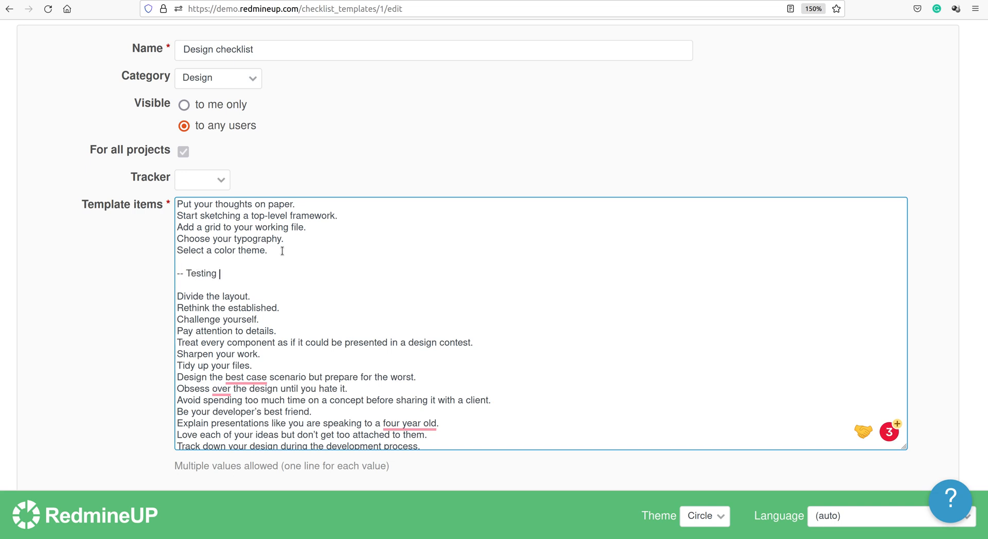
text(Section 01)
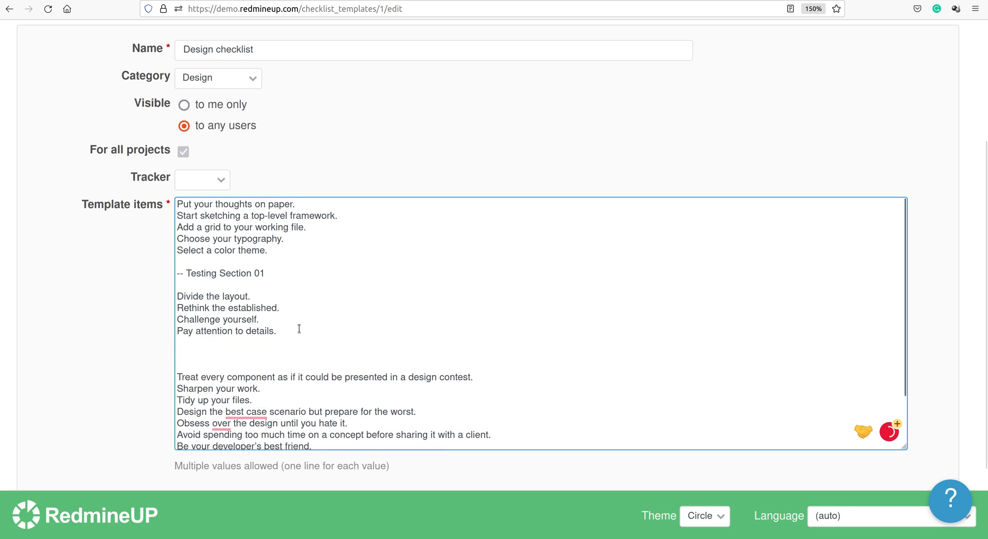
text(-- Testing Section 02)
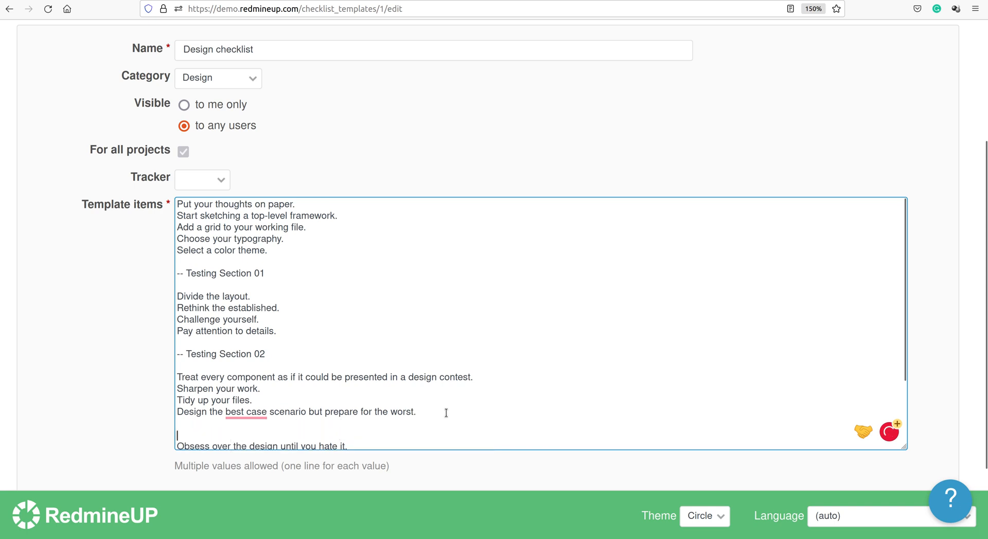
text(-- Testing Section 03)
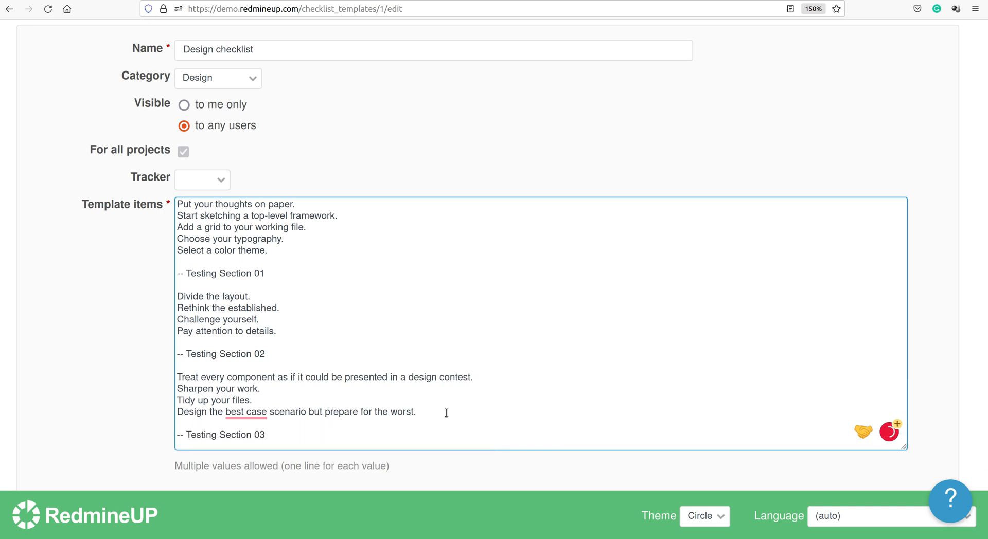
scroll(down, 3)
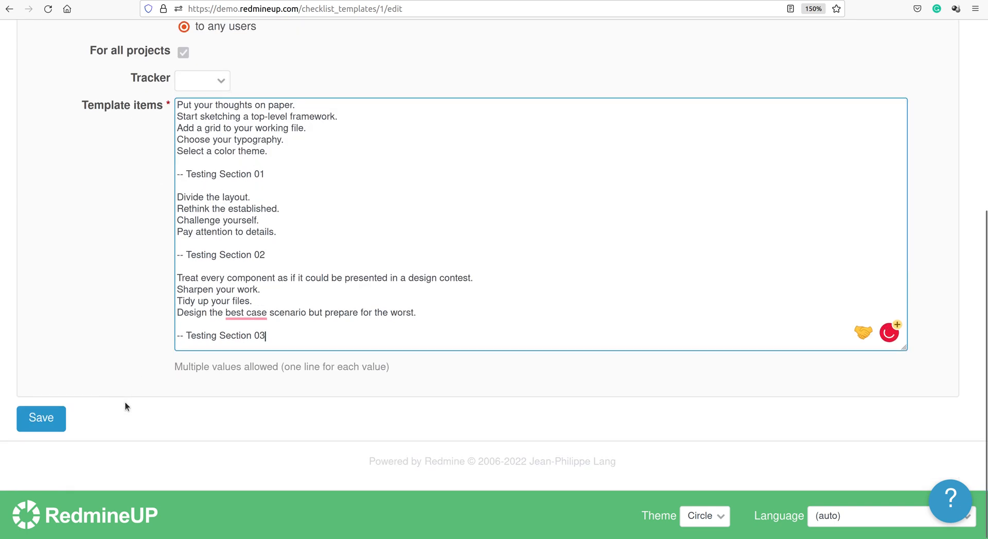
click(40, 418)
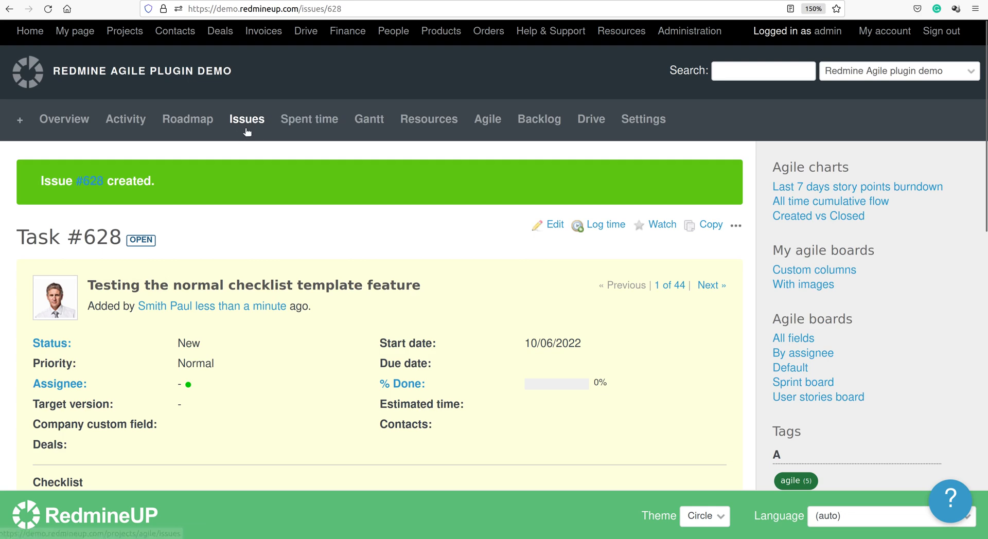
Create a new issue form with subject and description 'Testing the checklists with sections'
click(246, 119)
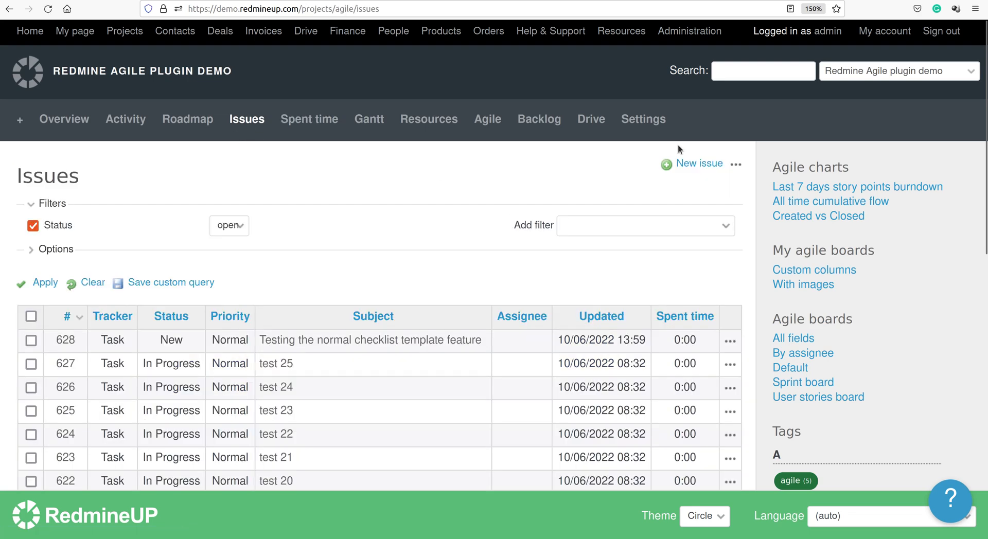
click(698, 163)
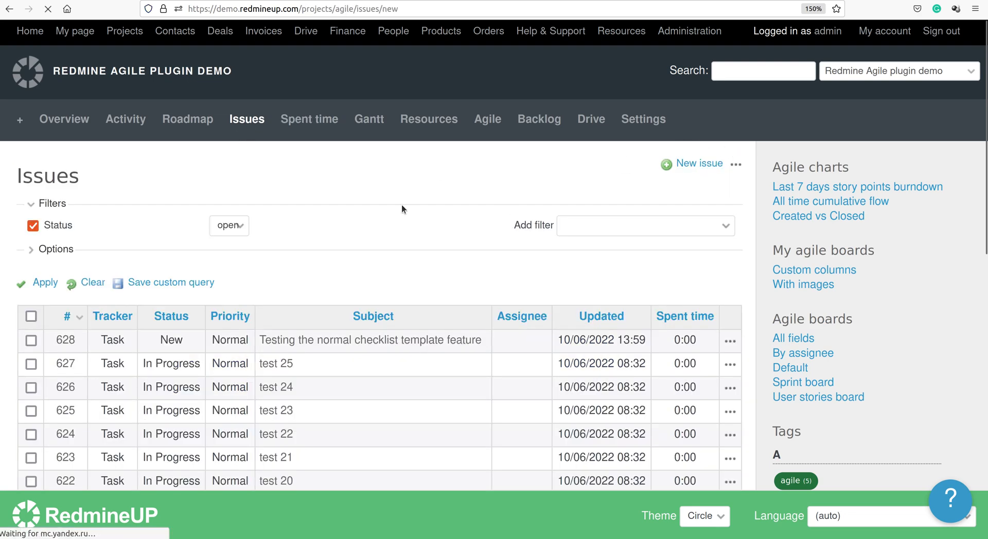
text(Te)
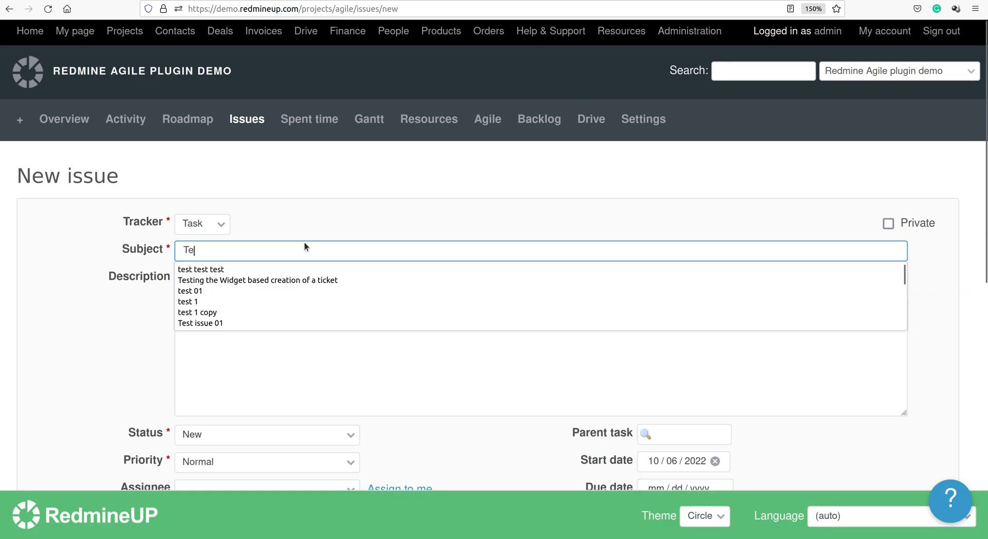
text(Testing the checklists with secti)
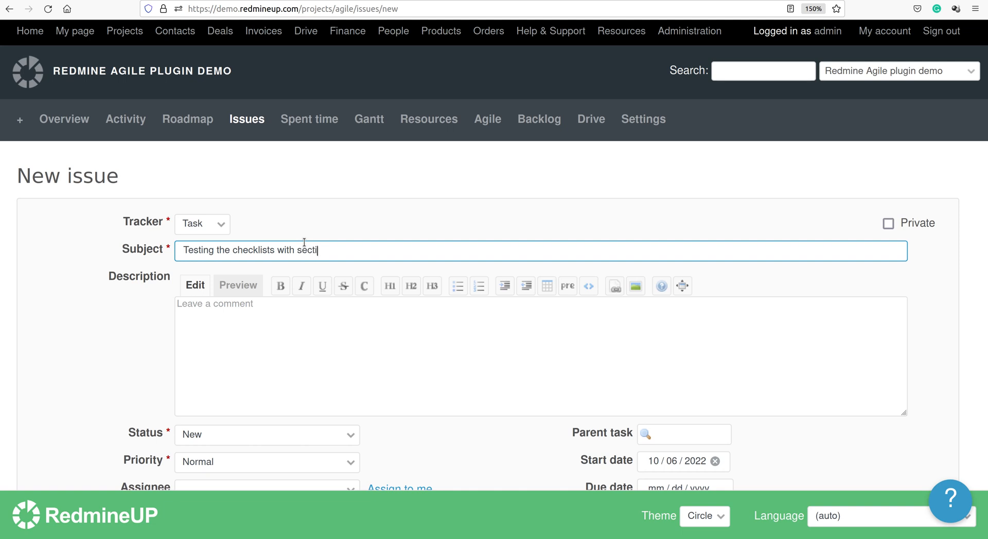
text(ons)
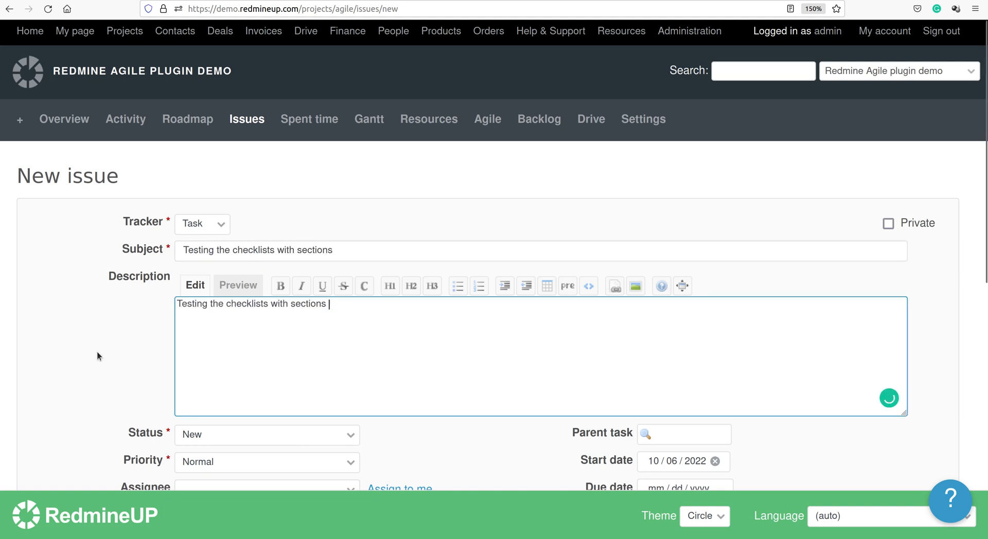
scroll(down, 3)
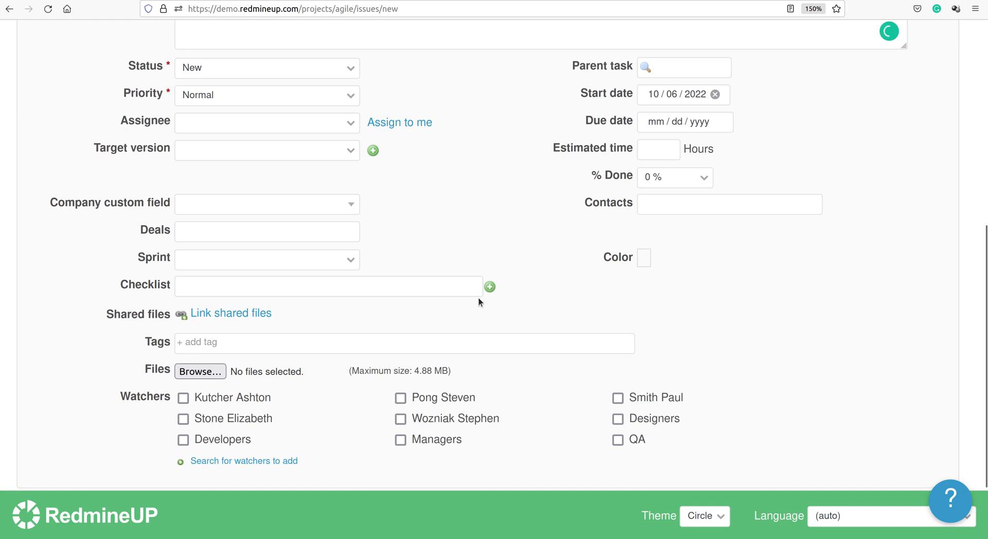
Apply the Design checklist template and create issue #629 with sectioned checklist items
click(490, 287)
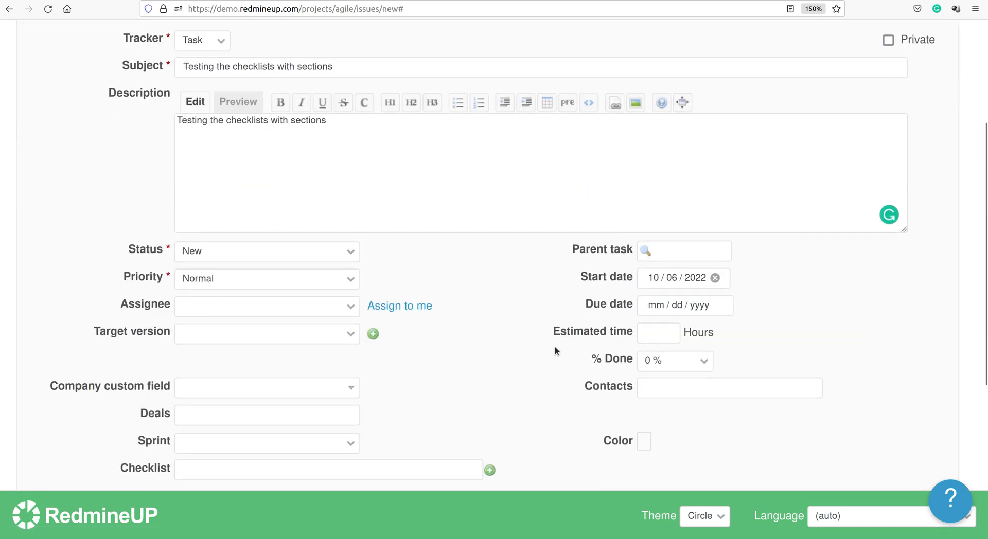
click(489, 287)
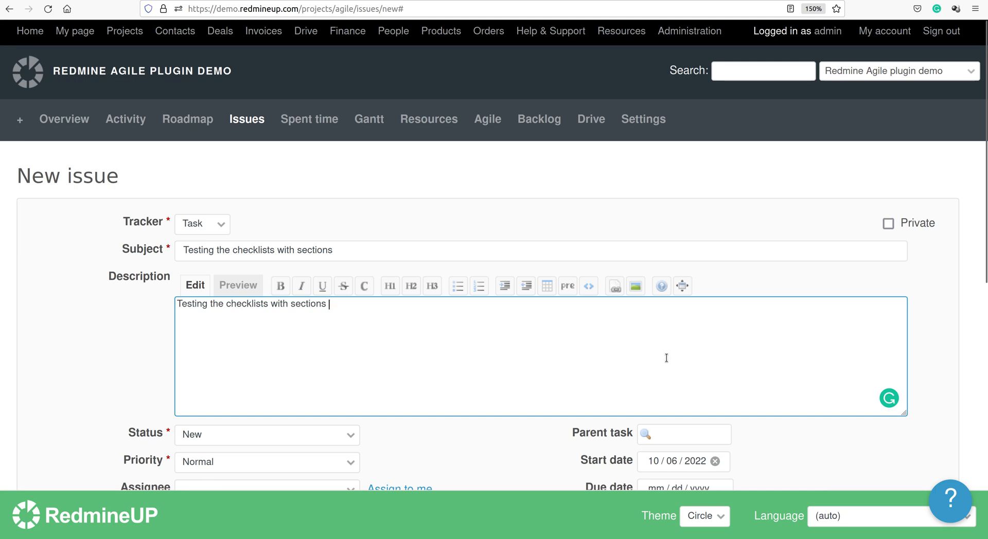
scroll(down, 3)
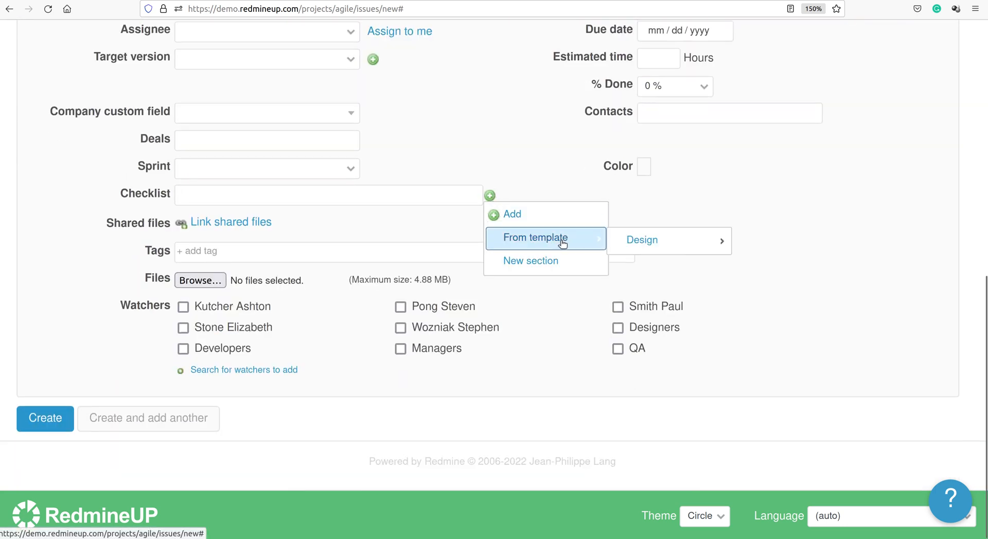
mouse_move(642, 240)
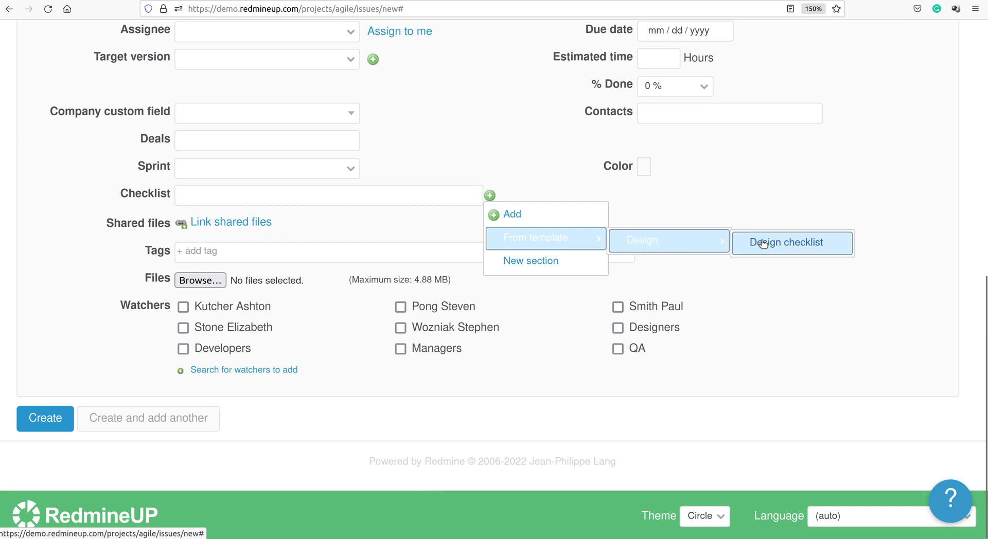
click(792, 243)
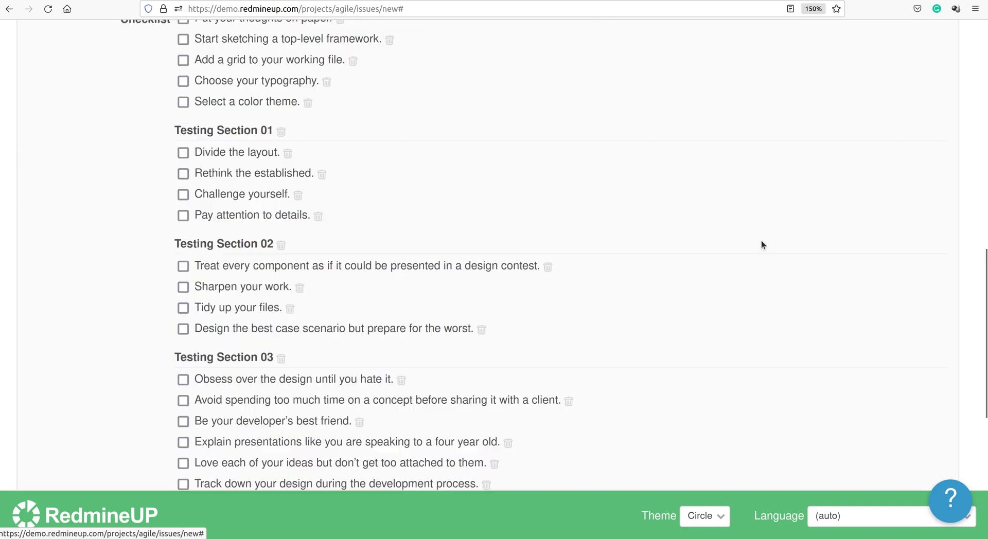
mouse_move(387, 184)
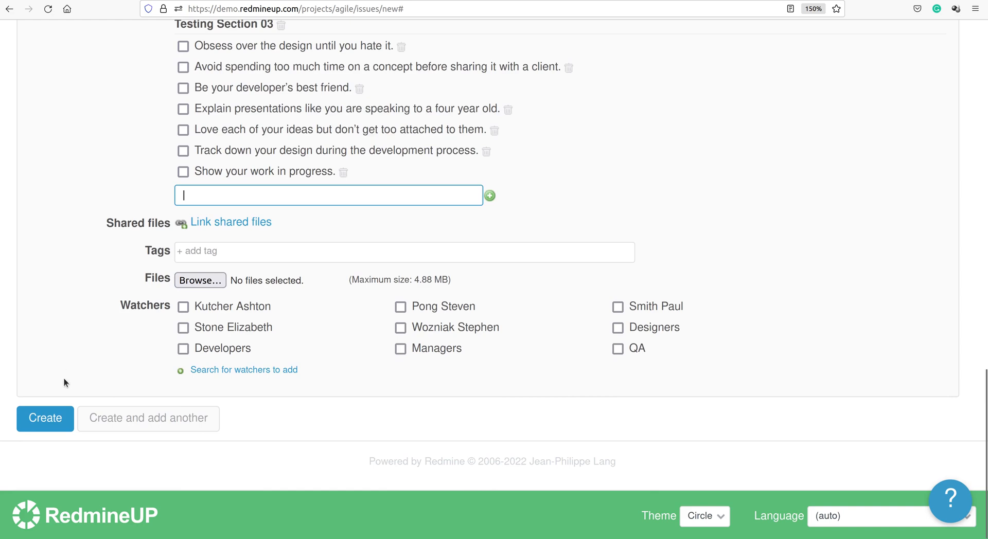
click(45, 418)
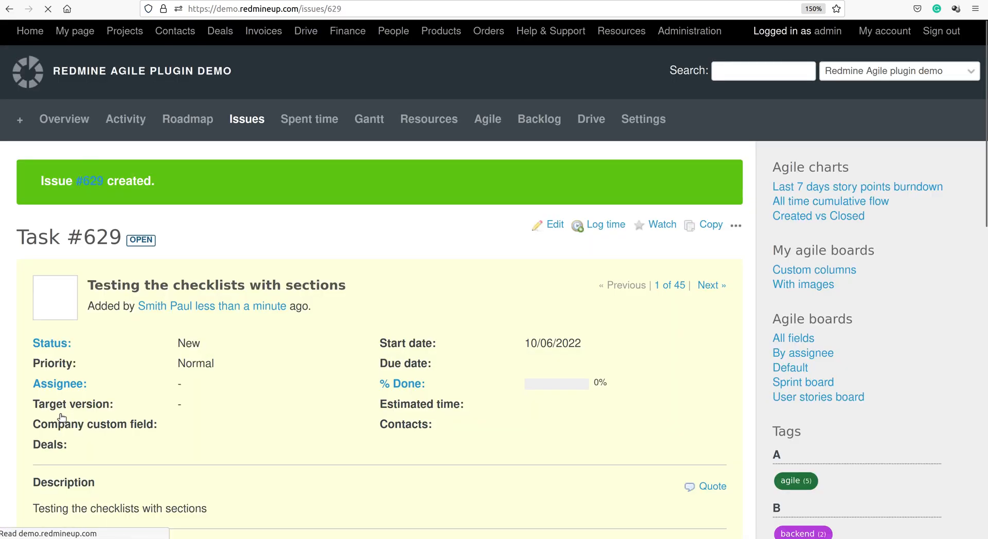
scroll(down, 3)
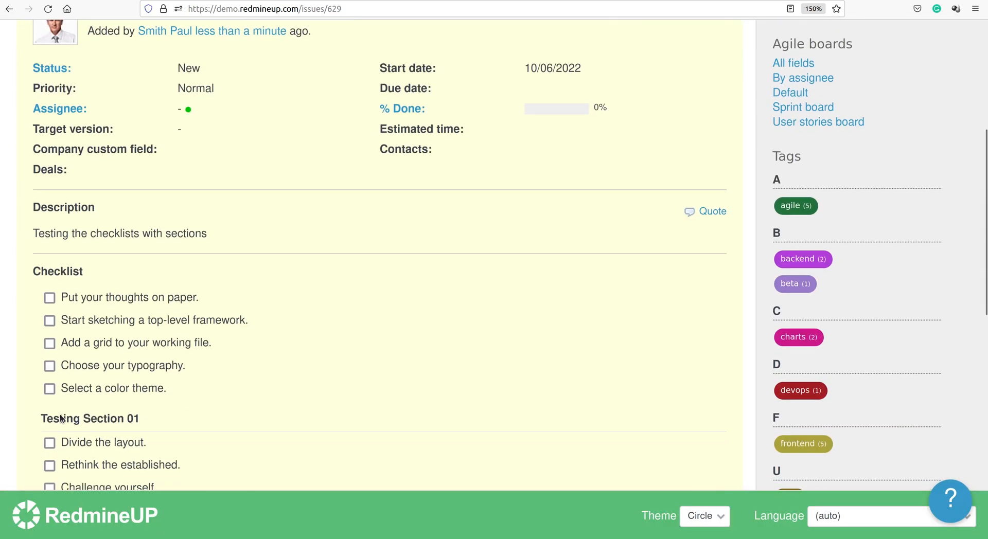
scroll(down, 3)
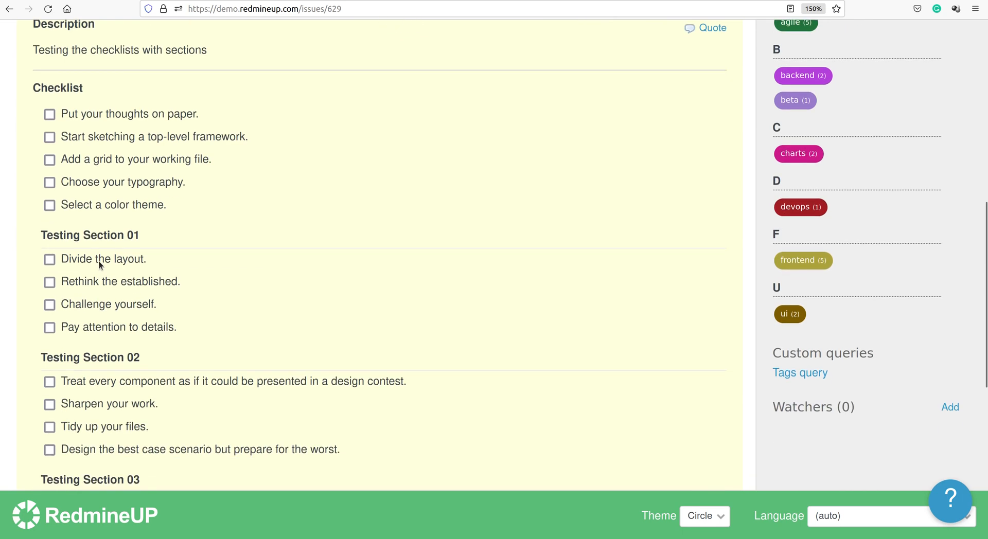
double_click(89, 235)
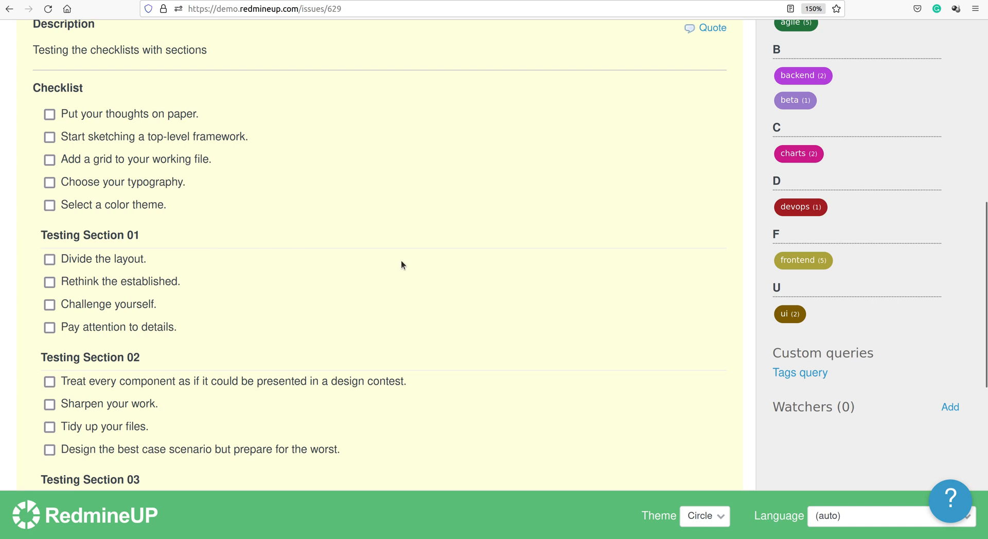
mouse_move(325, 321)
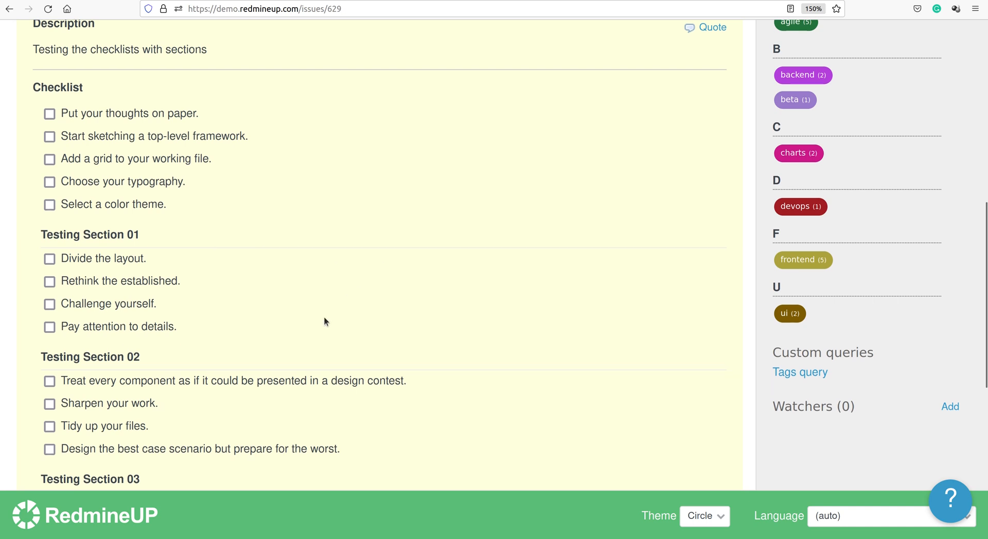
scroll(down, 3)
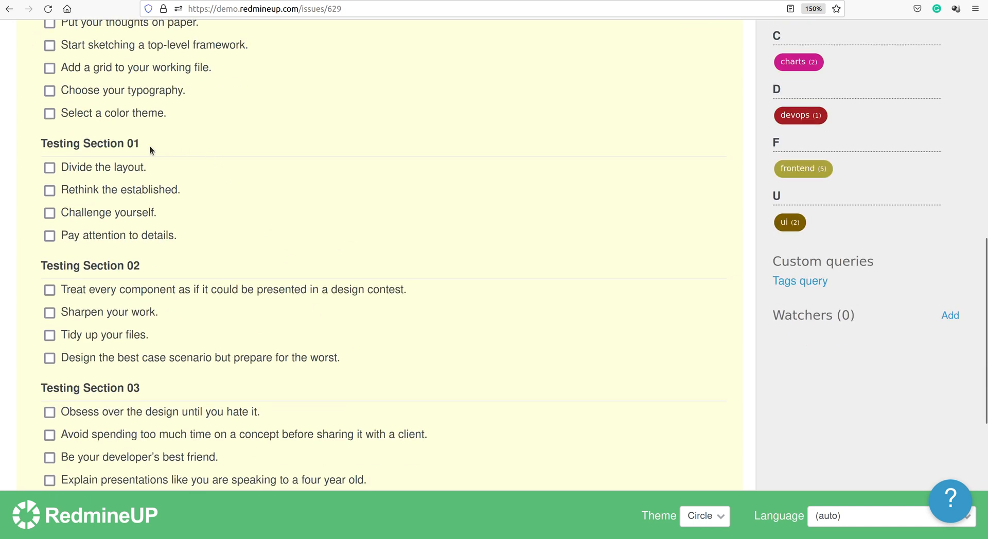
mouse_move(178, 240)
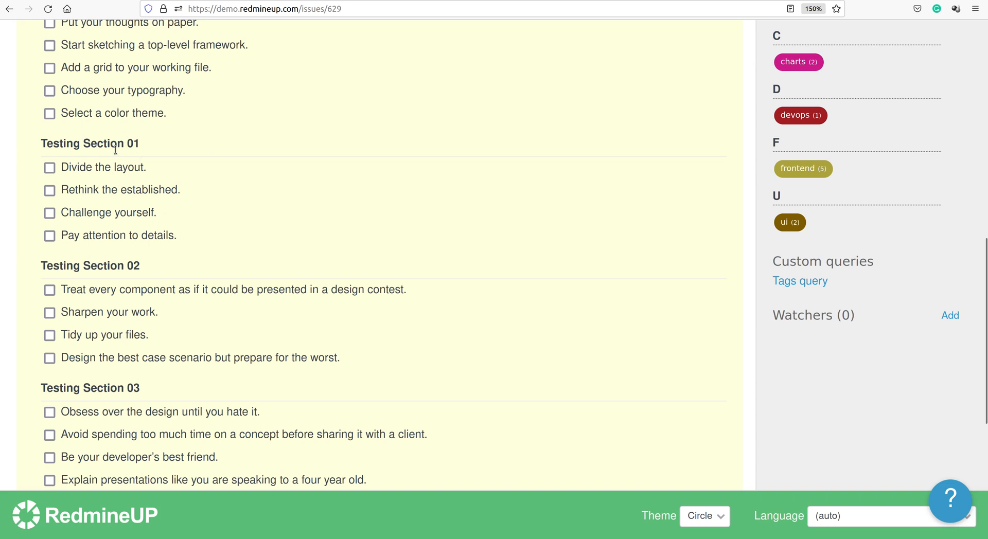
scroll(down, 3)
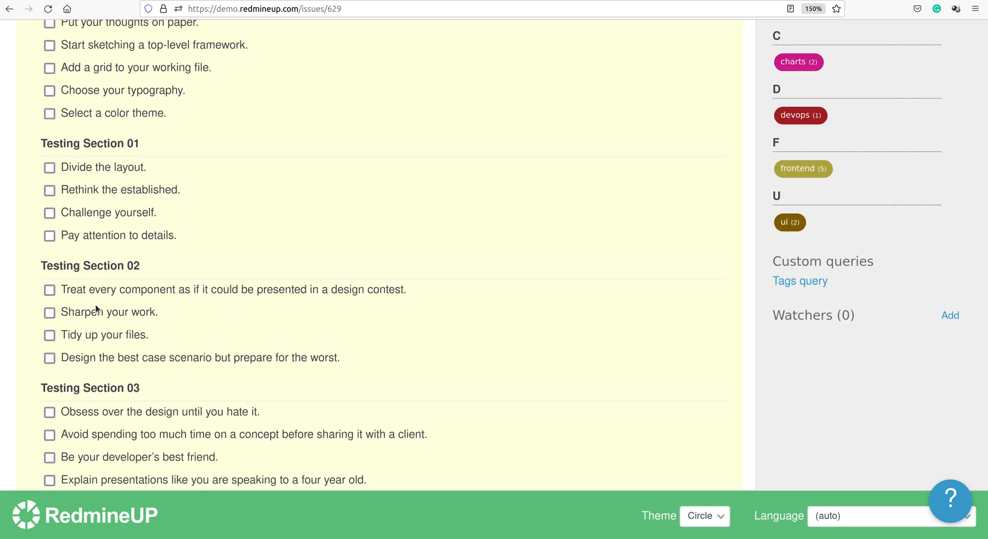
mouse_move(359, 273)
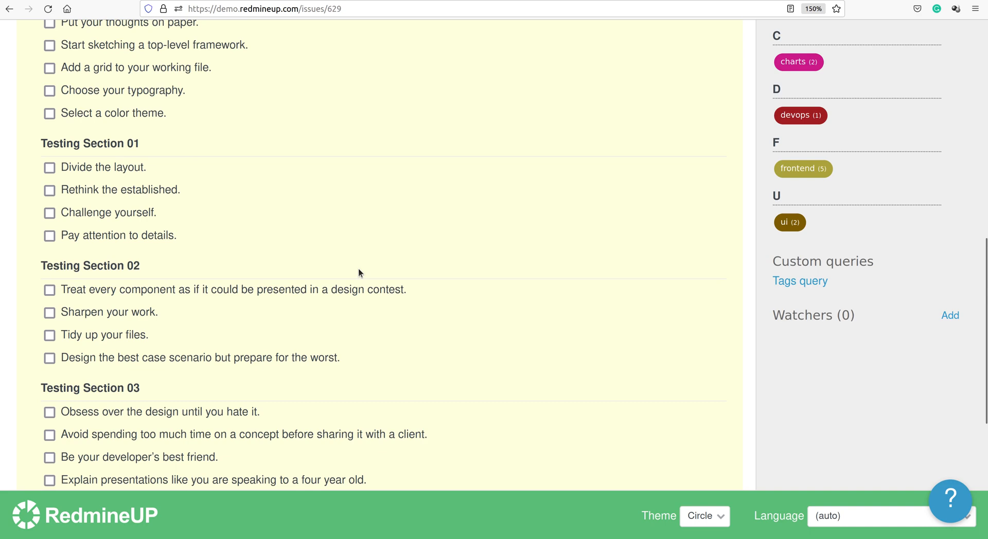
scroll(down, 3)
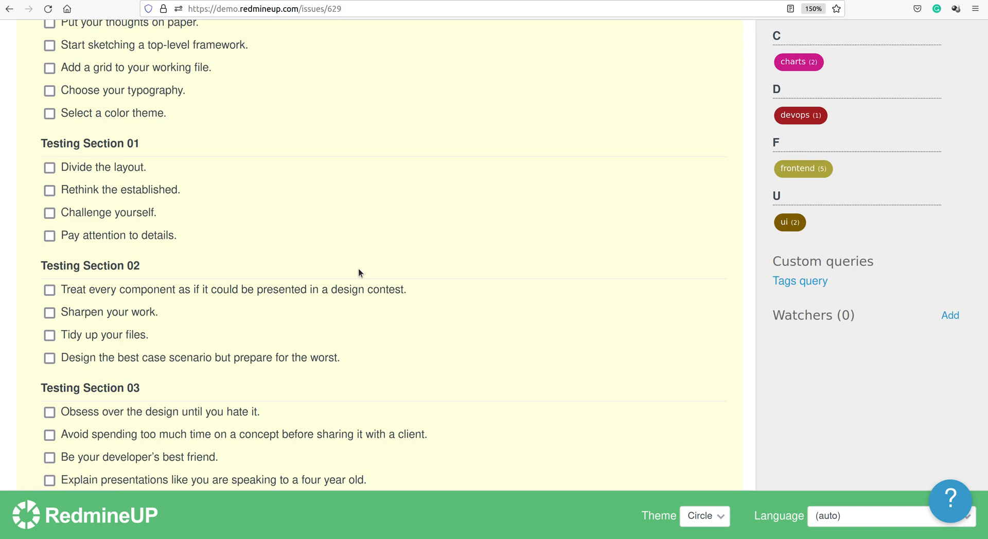
scroll(down, 3)
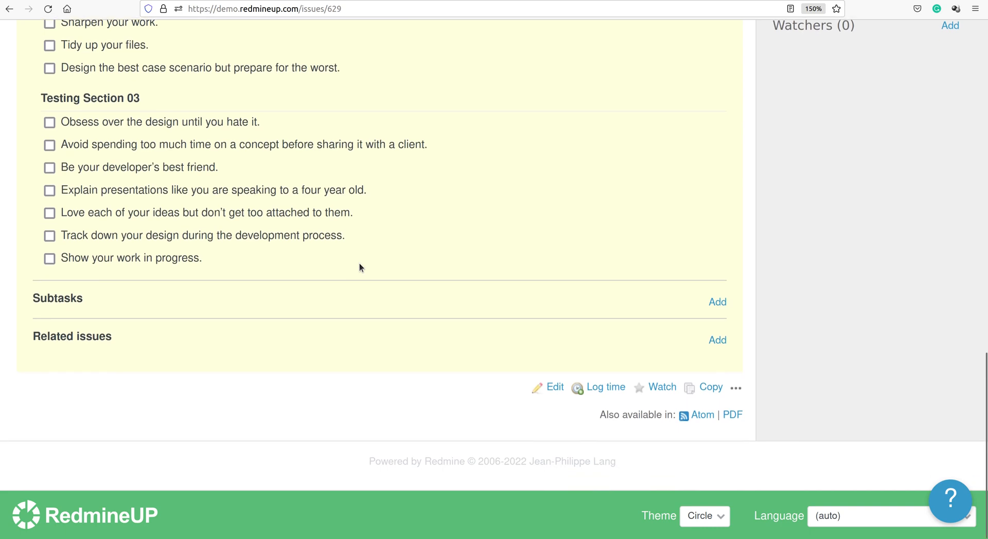
scroll(up, 3)
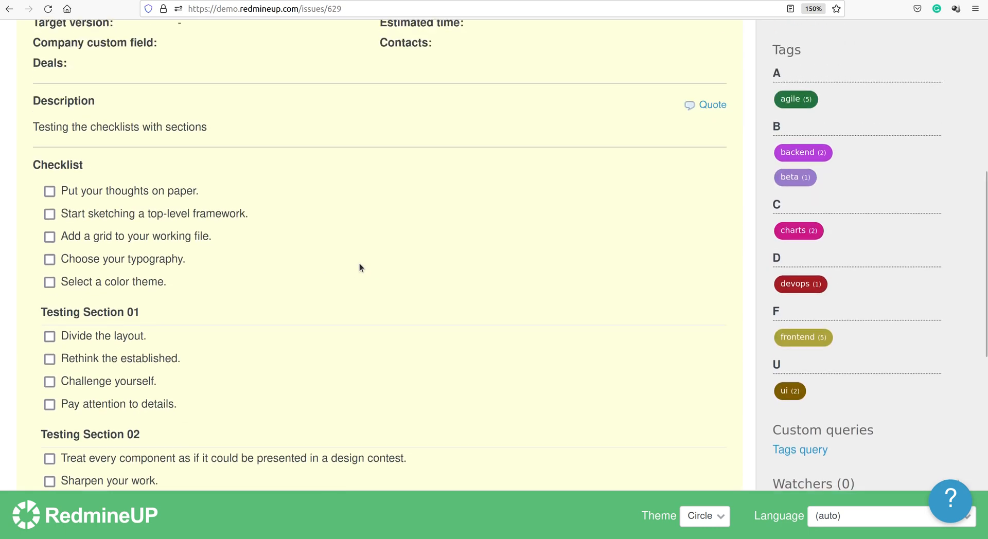